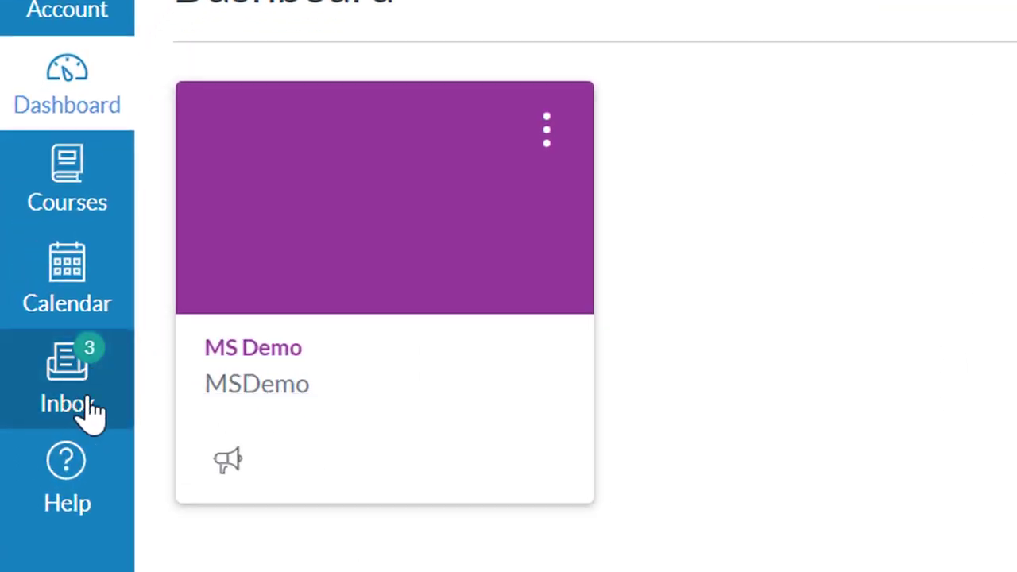
{"action": "mouse_move", "coordinate": [80, 389]}
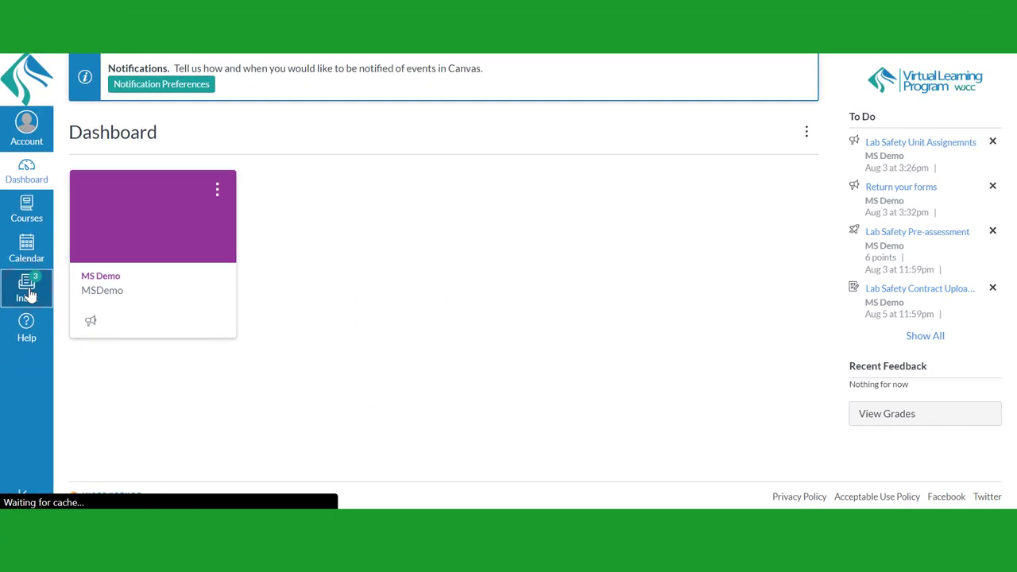
Go to the Canvas Inbox showing three unread conversations.
{"action": "left_click", "coordinate": [26, 289]}
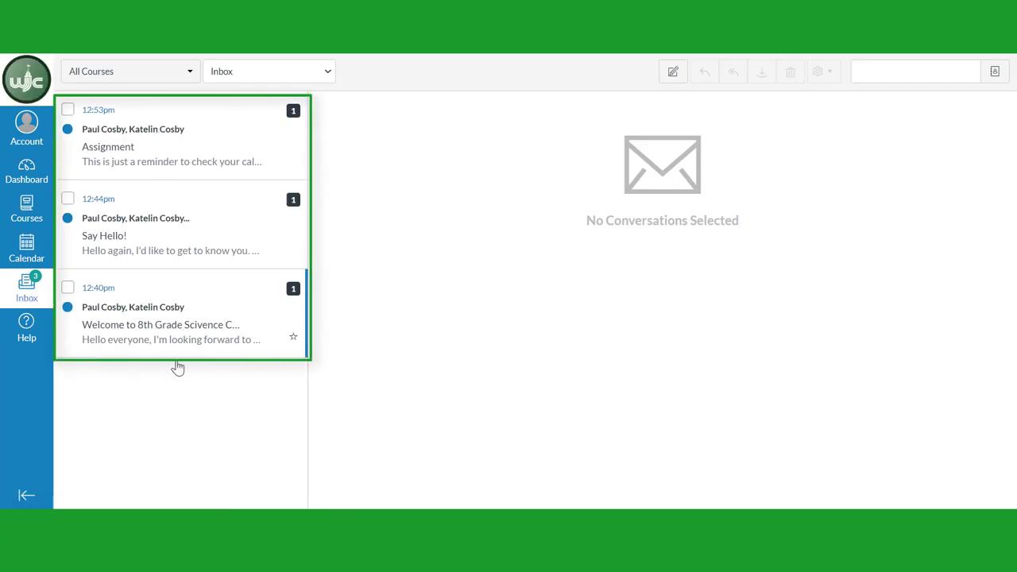
{"action": "mouse_move", "coordinate": [139, 132]}
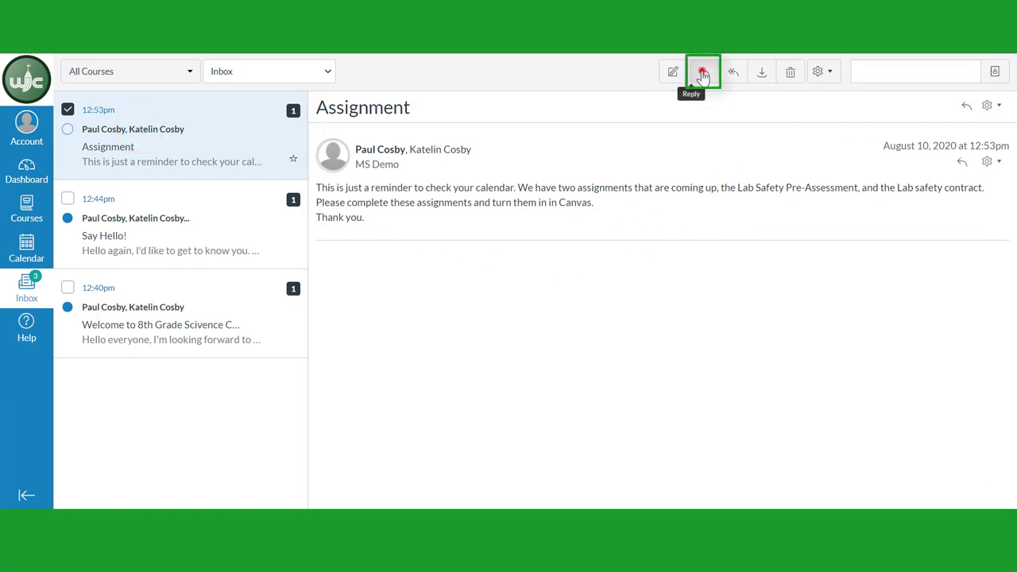
Send the reply 'Hello' to the Assignment conversation.
{"action": "left_click", "coordinate": [702, 72]}
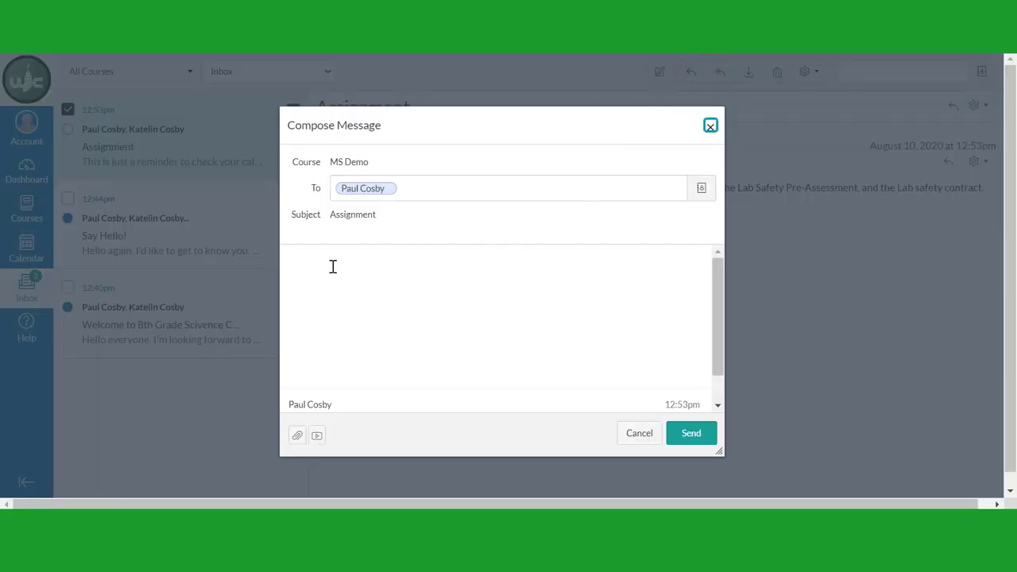
{"action": "type", "text": "Hello"}
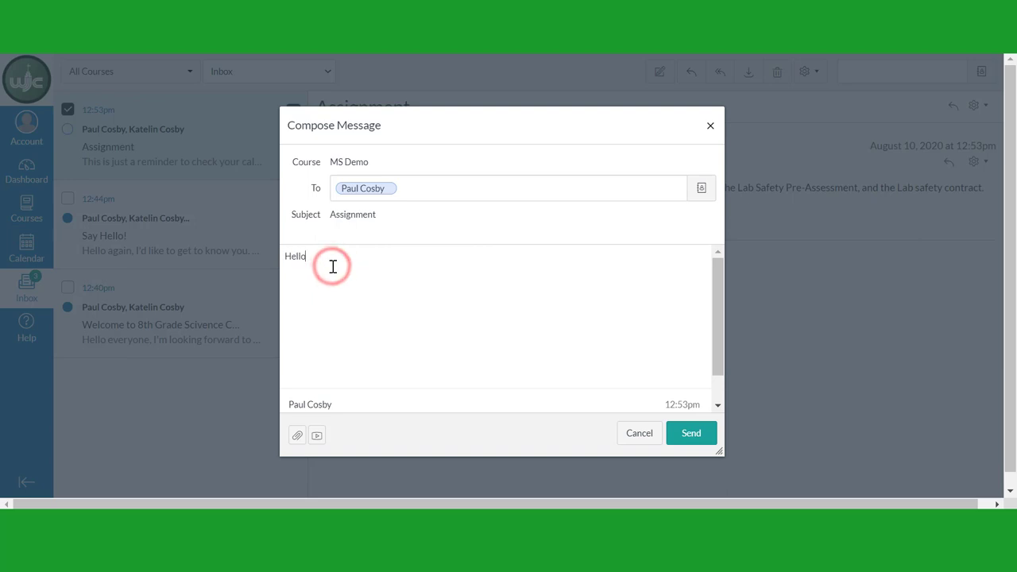
{"action": "left_click", "coordinate": [689, 432]}
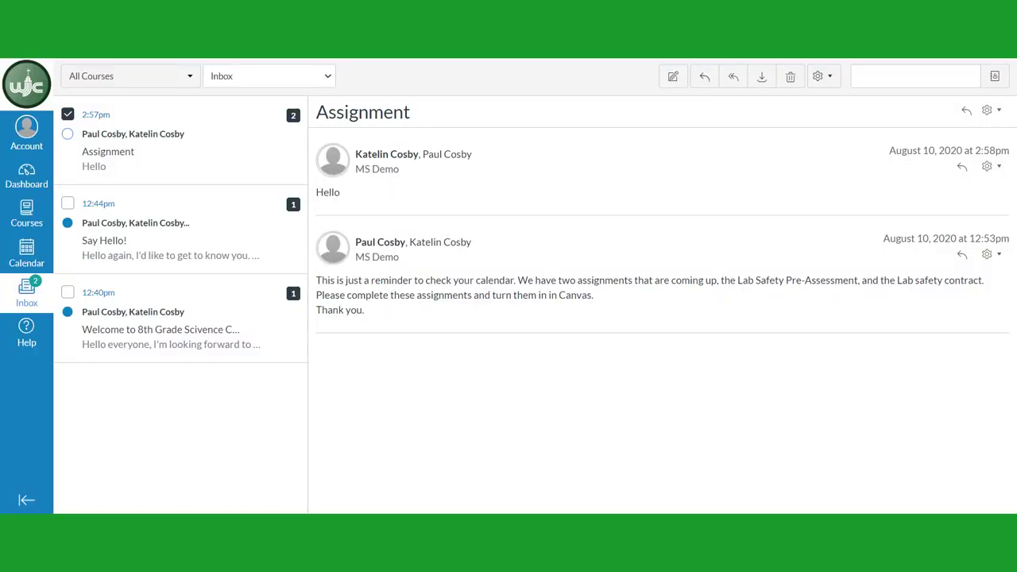
{"action": "mouse_move", "coordinate": [852, 422]}
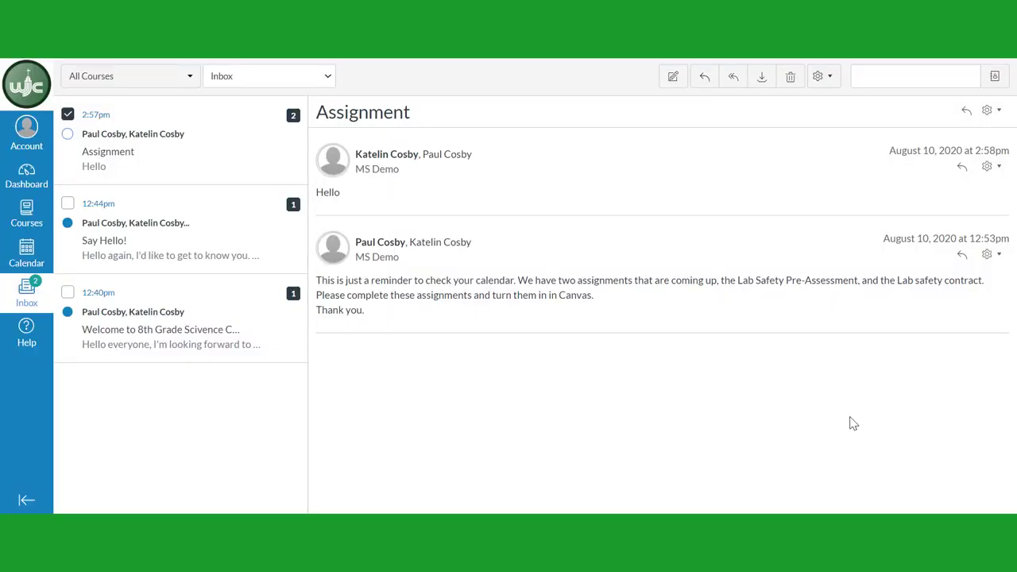
{"action": "mouse_move", "coordinate": [767, 240]}
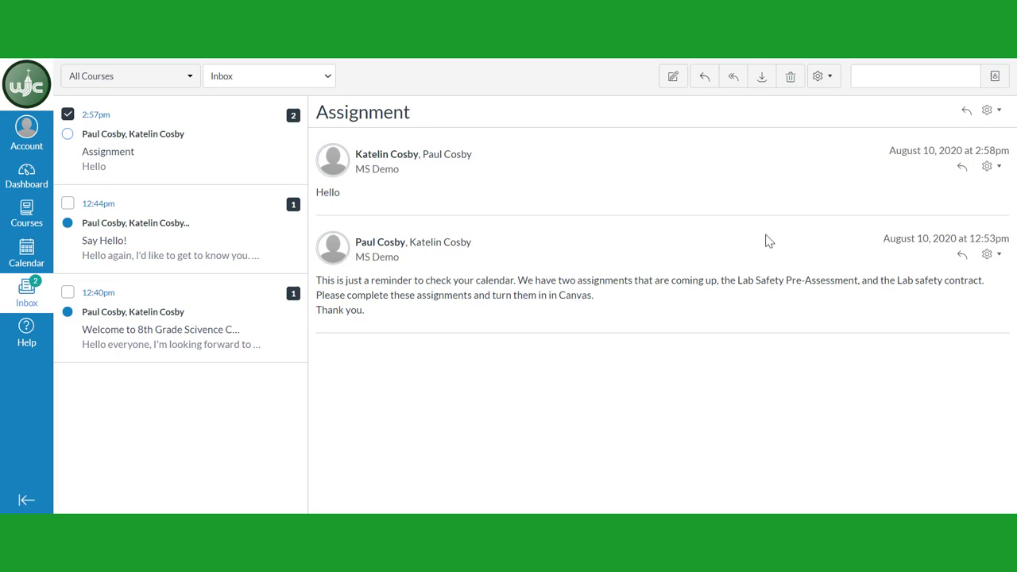
Compose a new message with MS Demo chosen as its course.
{"action": "left_click", "coordinate": [674, 76]}
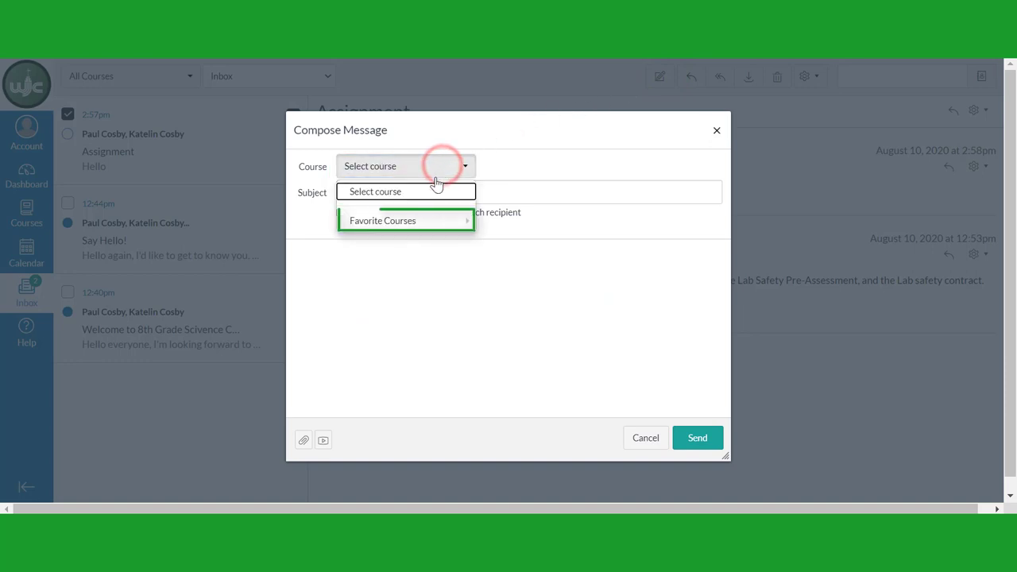
{"action": "mouse_move", "coordinate": [405, 219]}
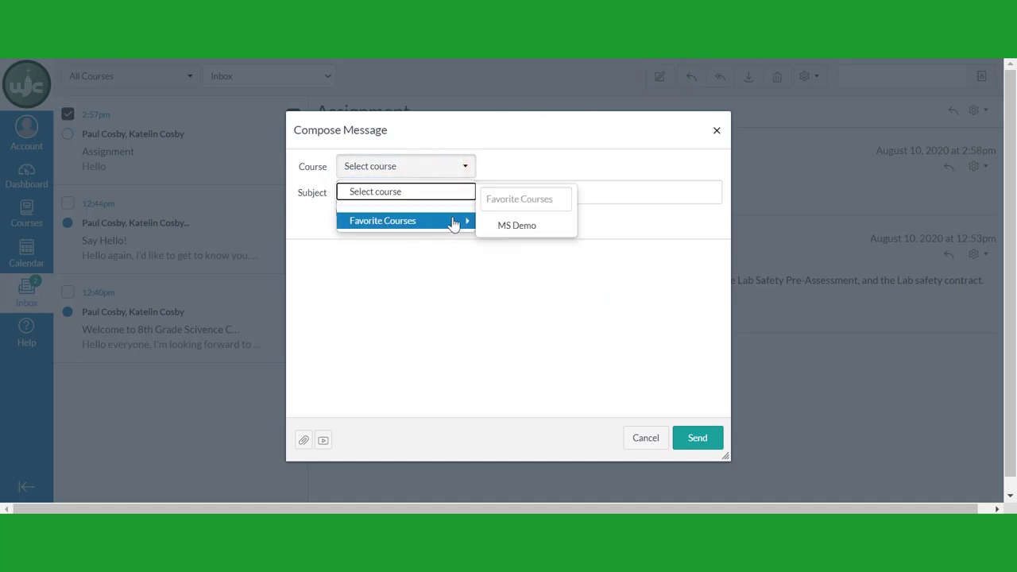
{"action": "mouse_move", "coordinate": [516, 226]}
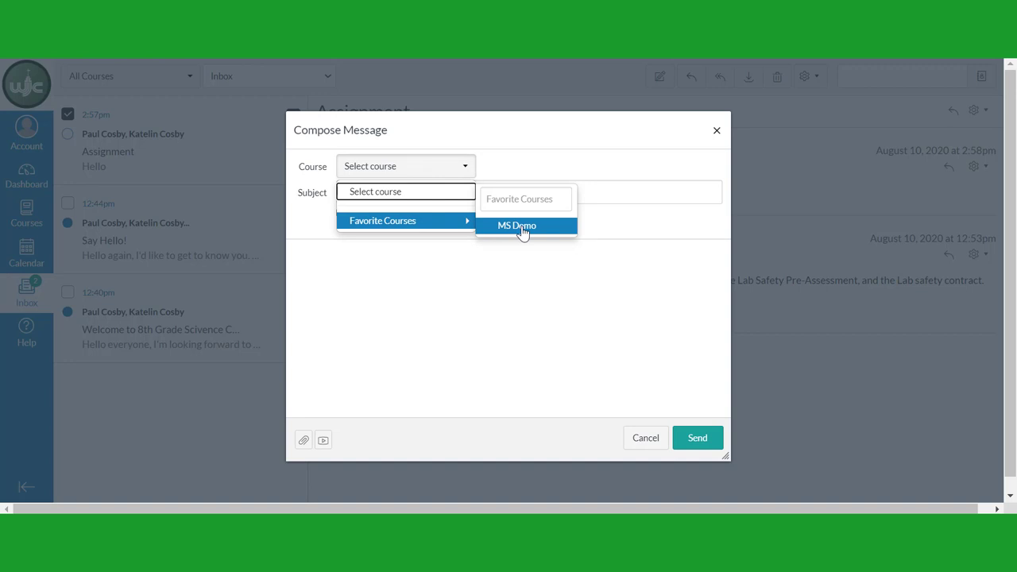
{"action": "left_click", "coordinate": [517, 226]}
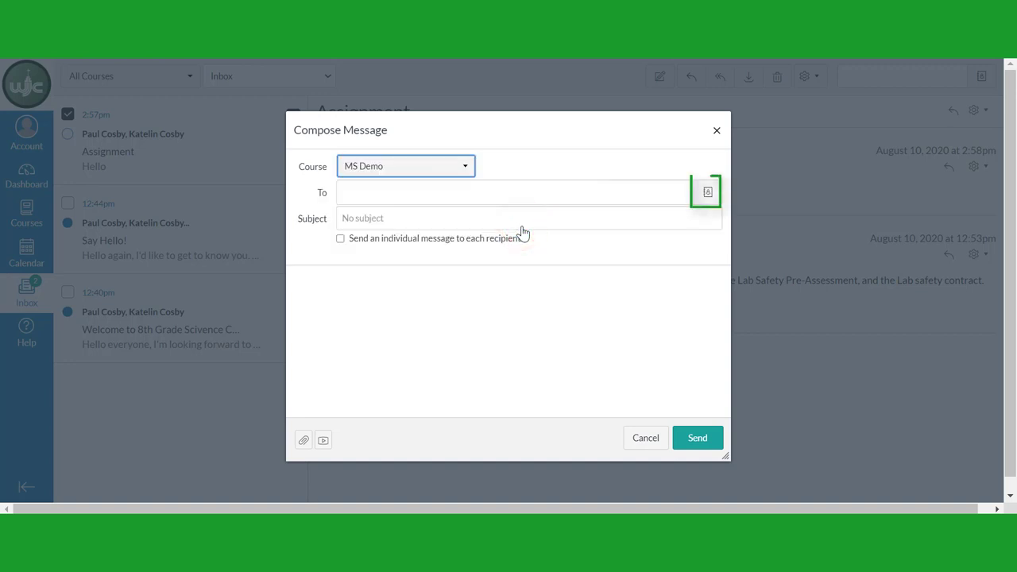
{"action": "mouse_move", "coordinate": [706, 192]}
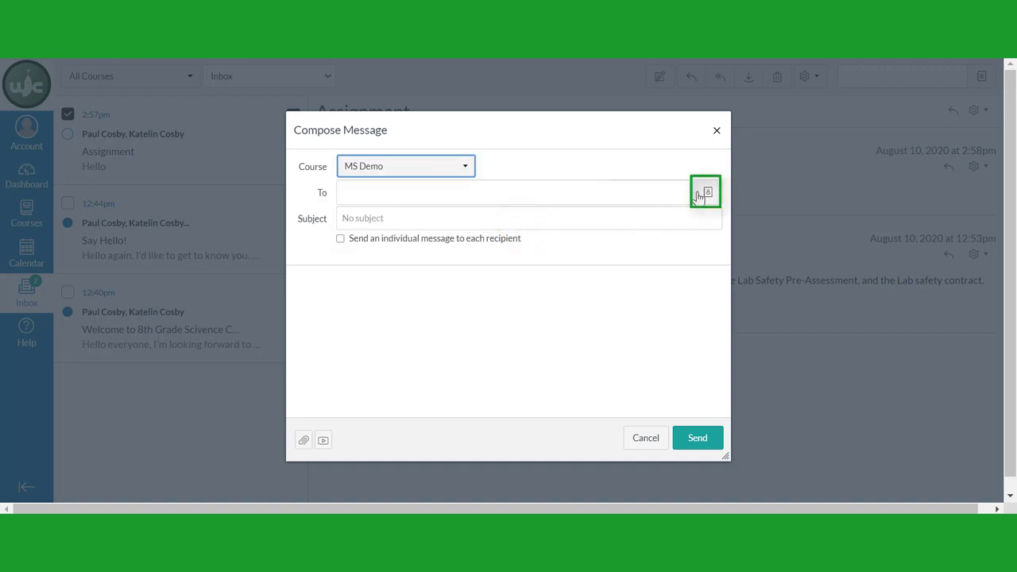
{"action": "left_click", "coordinate": [706, 193]}
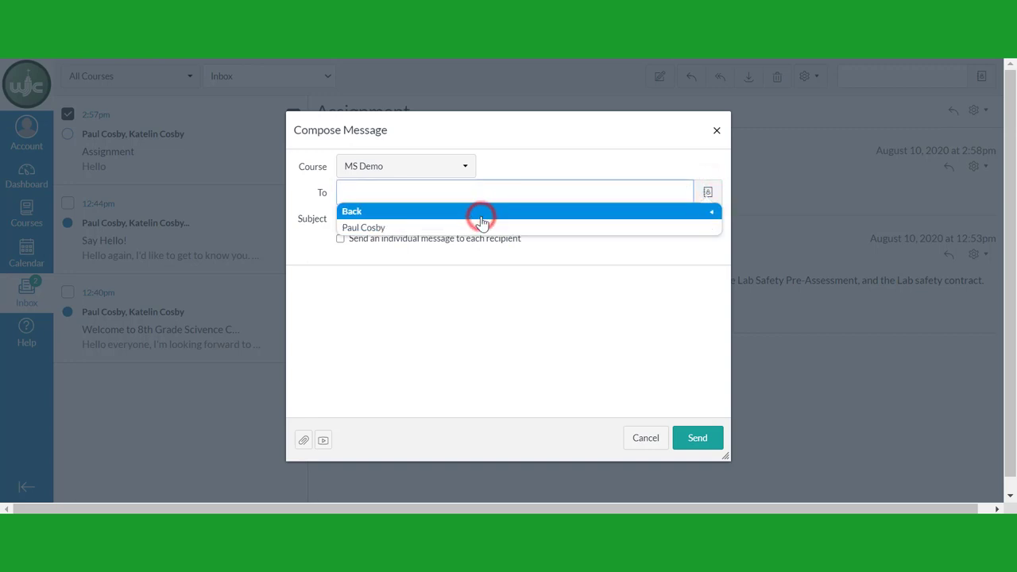
{"action": "left_click", "coordinate": [362, 227]}
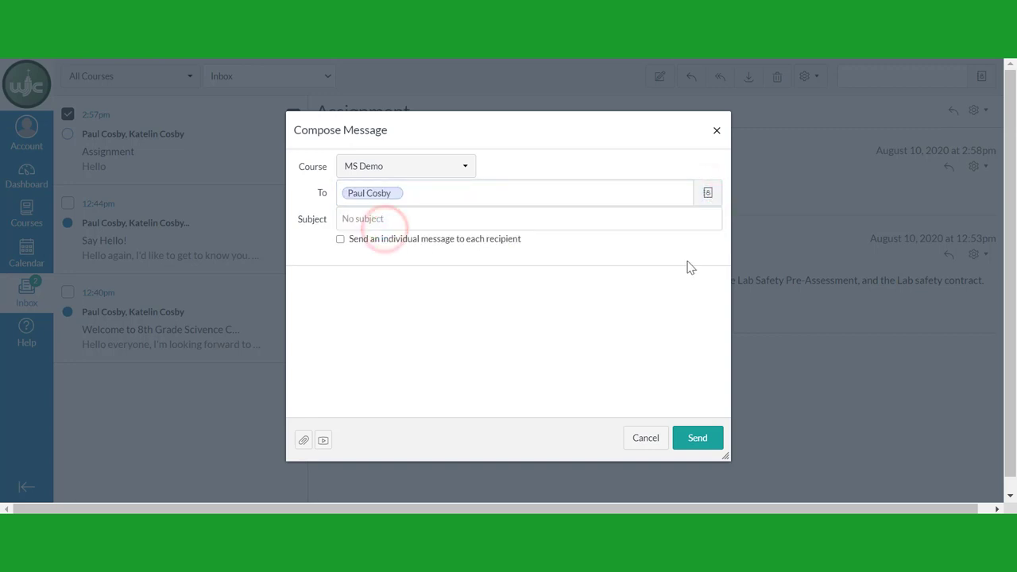
{"action": "left_click", "coordinate": [706, 192]}
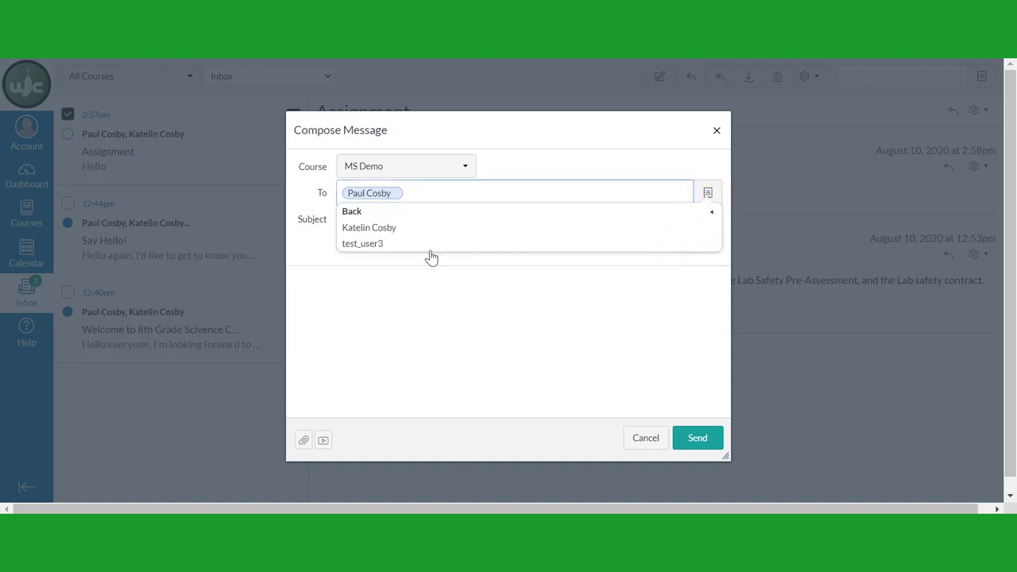
{"action": "left_click", "coordinate": [368, 227]}
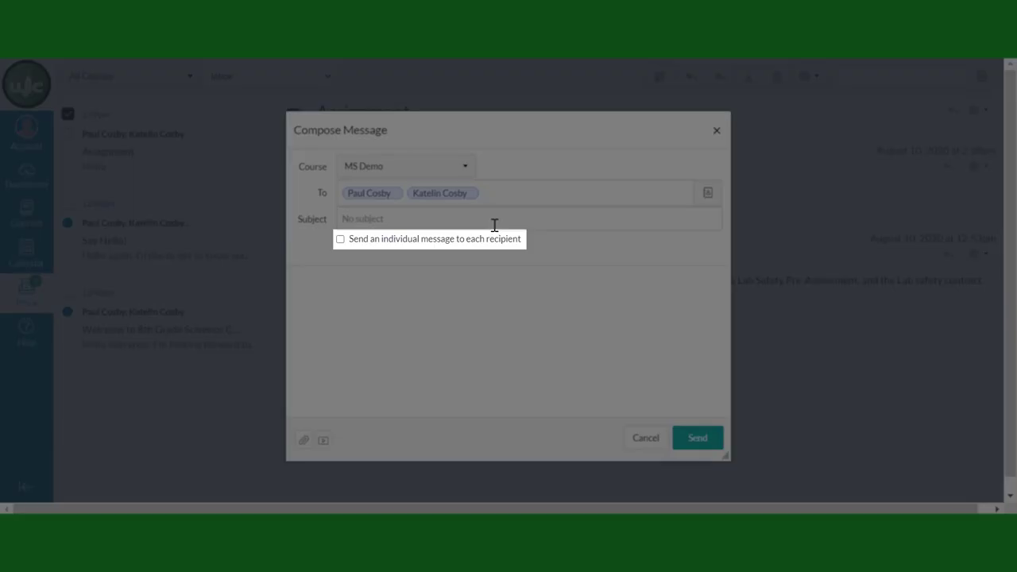
Send individually: 'Hello Everyone! What's the homework tonight?'.
{"action": "left_click", "coordinate": [340, 239]}
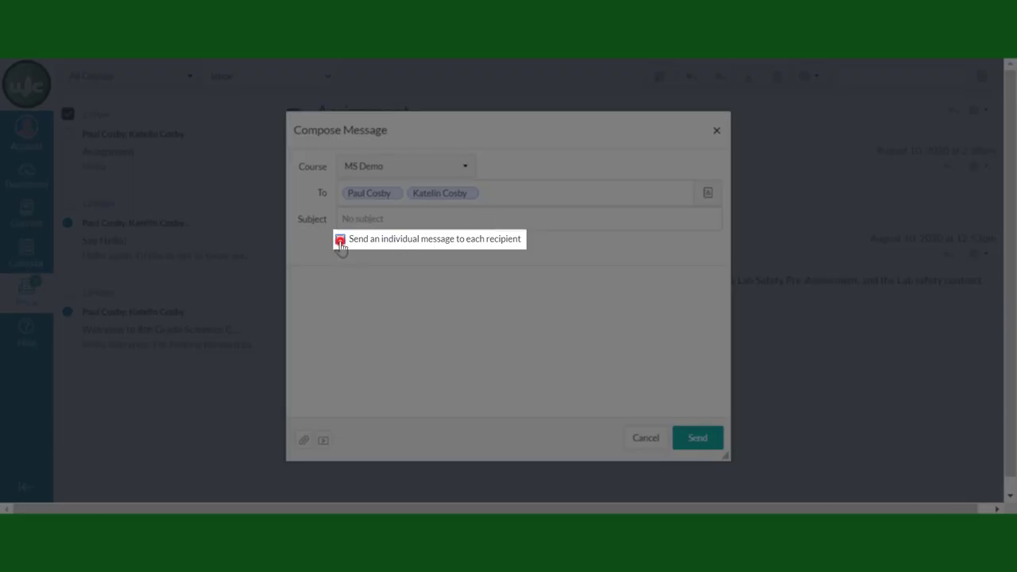
{"action": "left_click", "coordinate": [340, 238]}
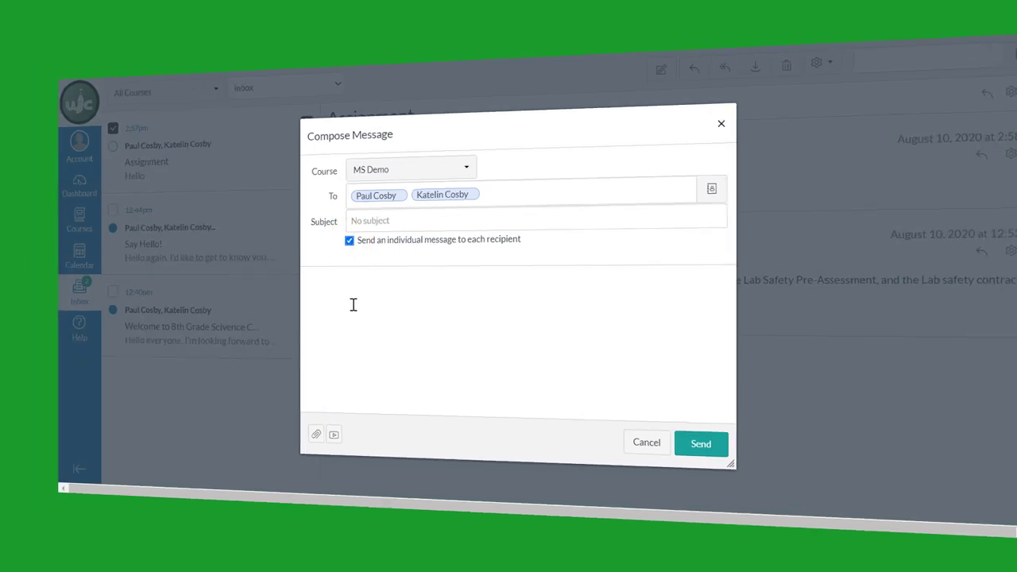
{"action": "type", "text": "Hello Everyone!  What's the homework tonight?"}
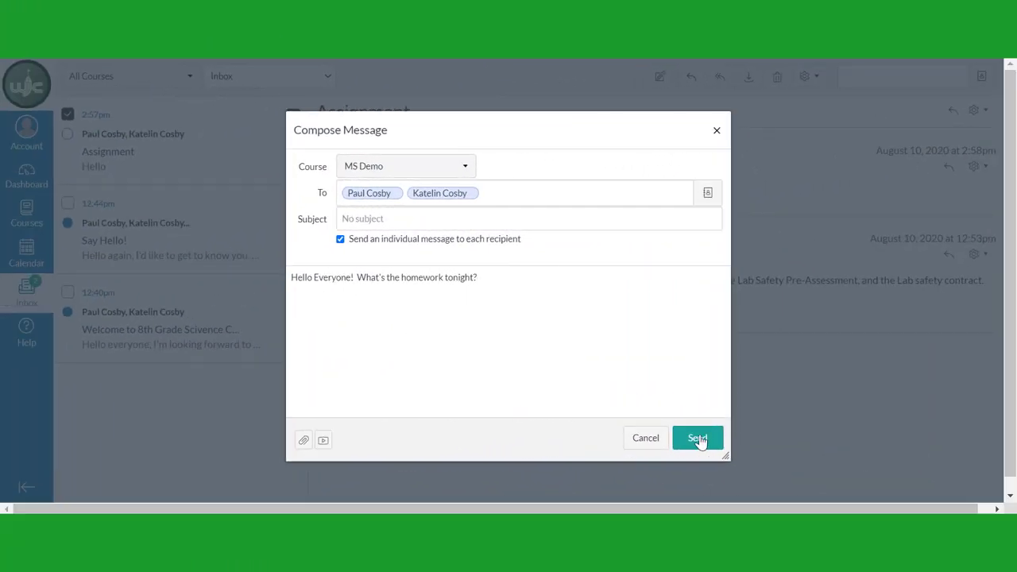
{"action": "left_click", "coordinate": [695, 439]}
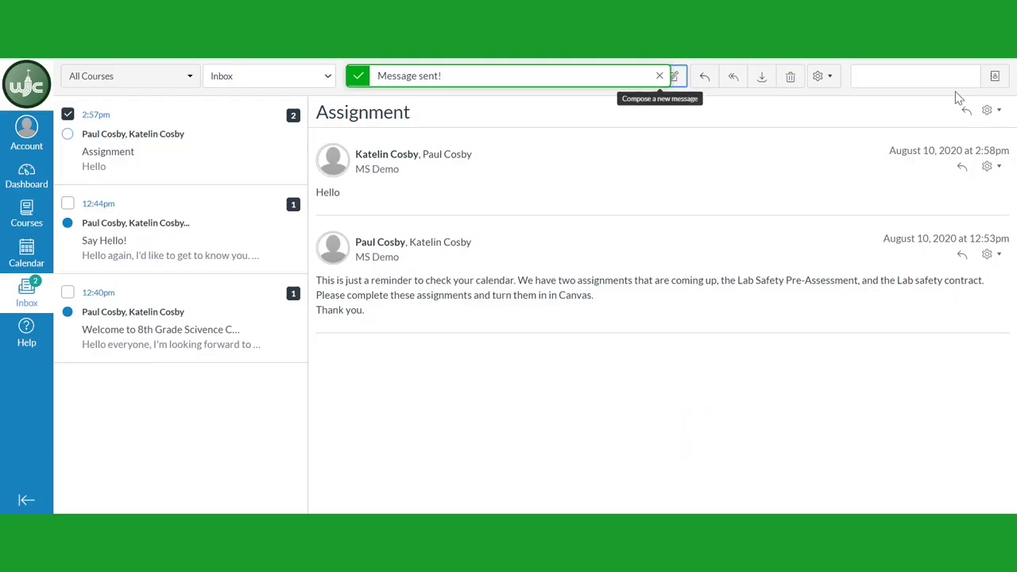